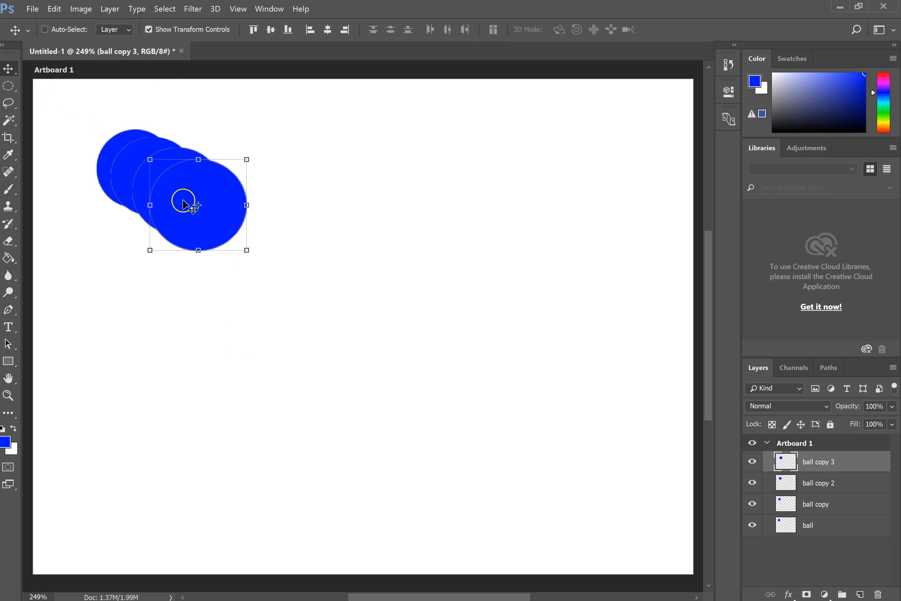
{"action": "mouse_move", "coordinate": [369, 203]}
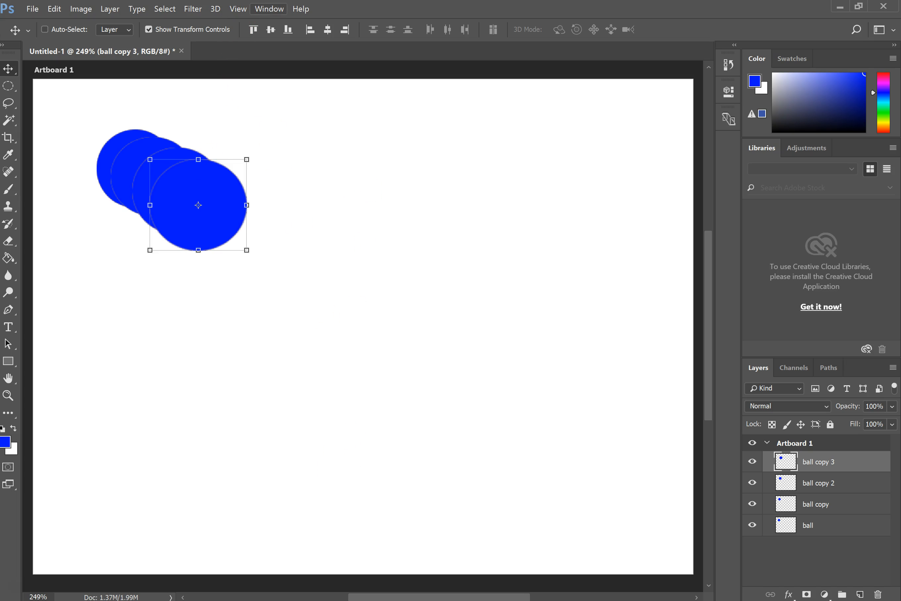
Show the Timeline panel via Window and create a frame animation for the ball document
{"action": "left_click", "coordinate": [268, 8]}
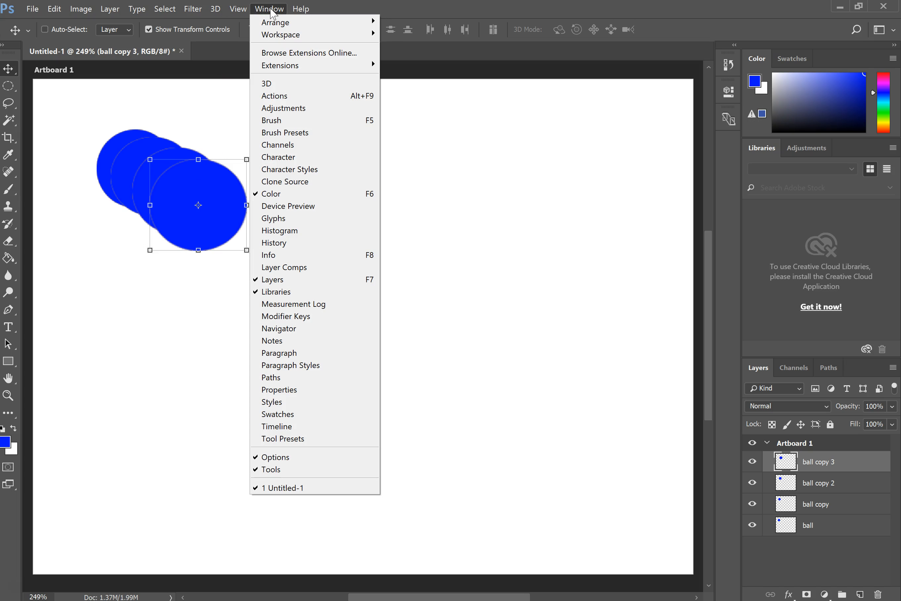
{"action": "mouse_move", "coordinate": [278, 426]}
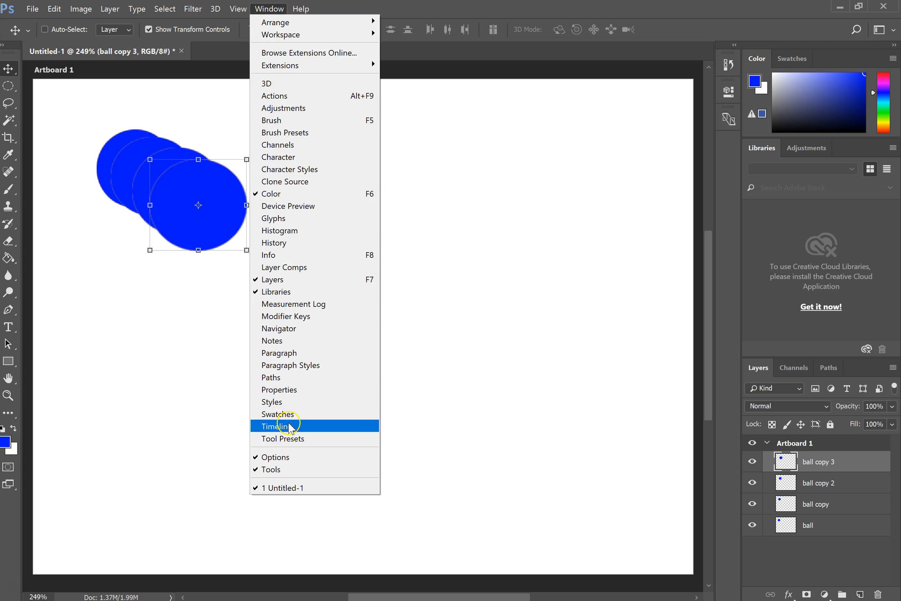
{"action": "left_click", "coordinate": [277, 426]}
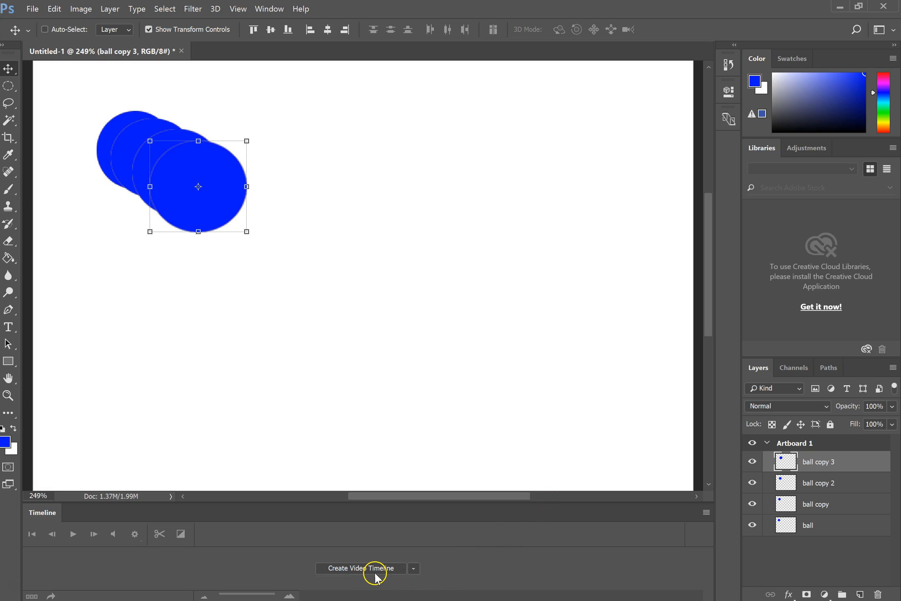
{"action": "mouse_move", "coordinate": [414, 567]}
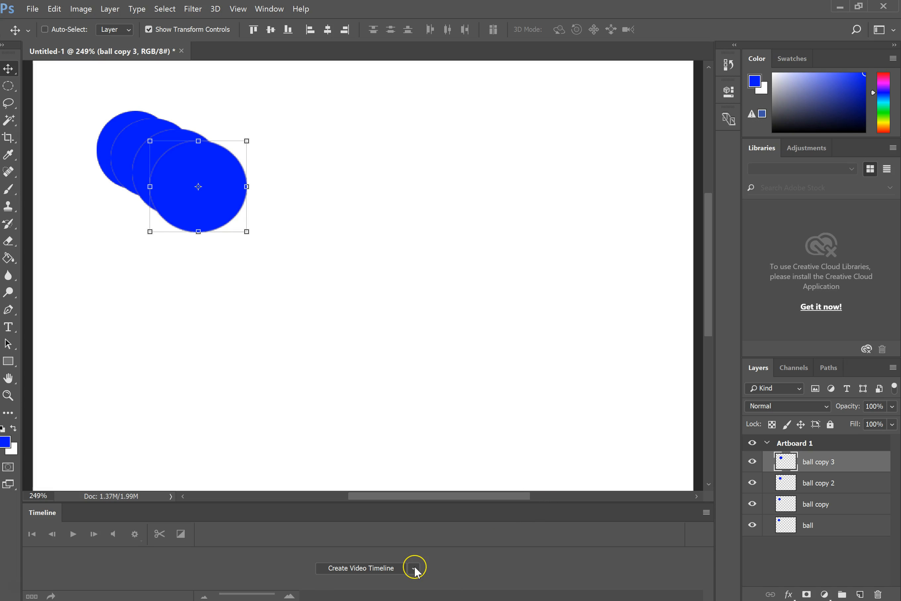
{"action": "left_click", "coordinate": [414, 568]}
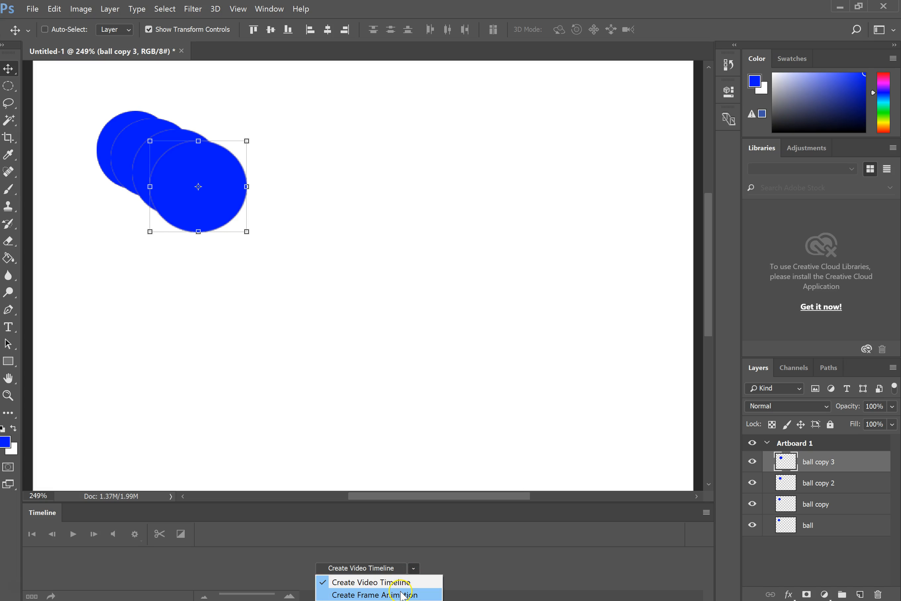
{"action": "left_click", "coordinate": [379, 595]}
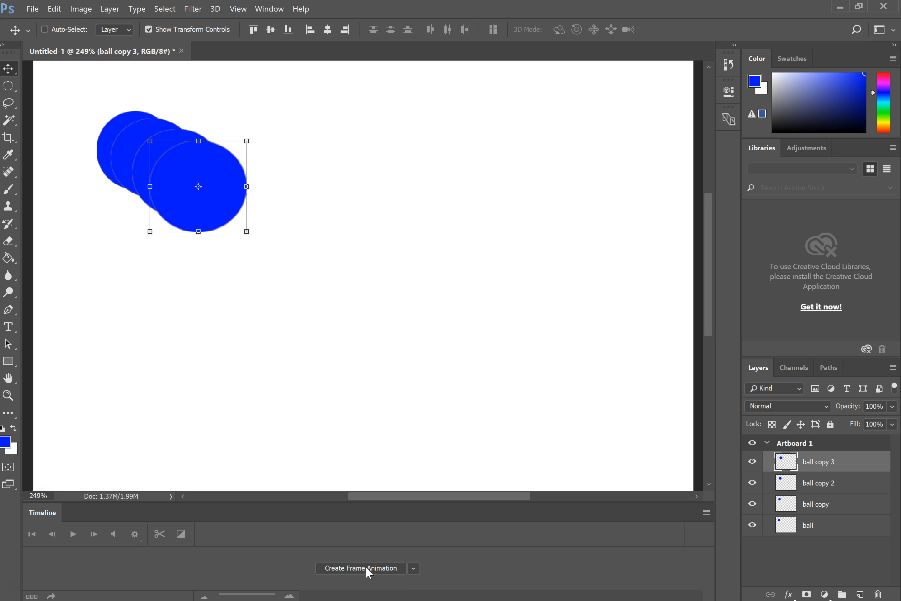
{"action": "left_click", "coordinate": [359, 568]}
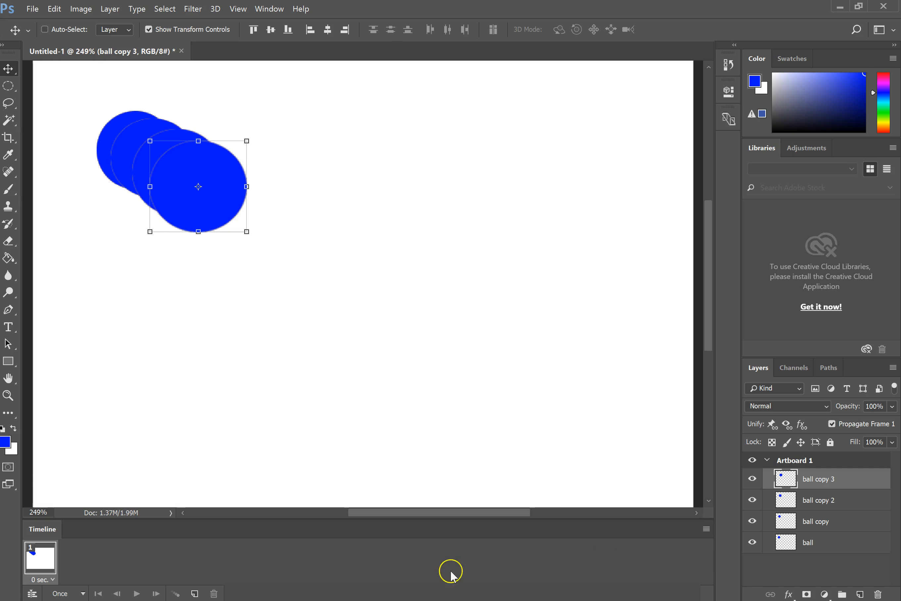
{"action": "mouse_move", "coordinate": [706, 534]}
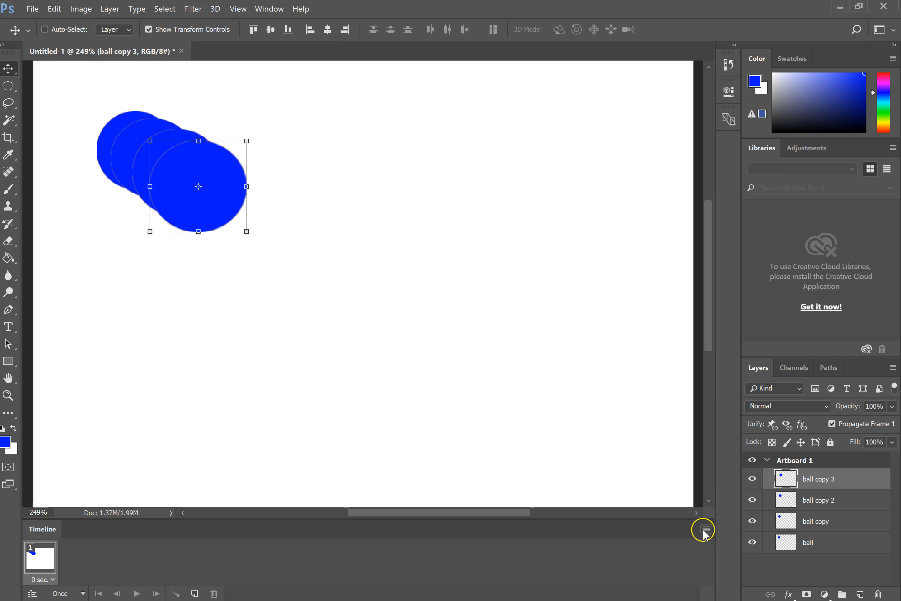
Make frames from layers so the four ball layers become four frames
{"action": "left_click", "coordinate": [702, 529]}
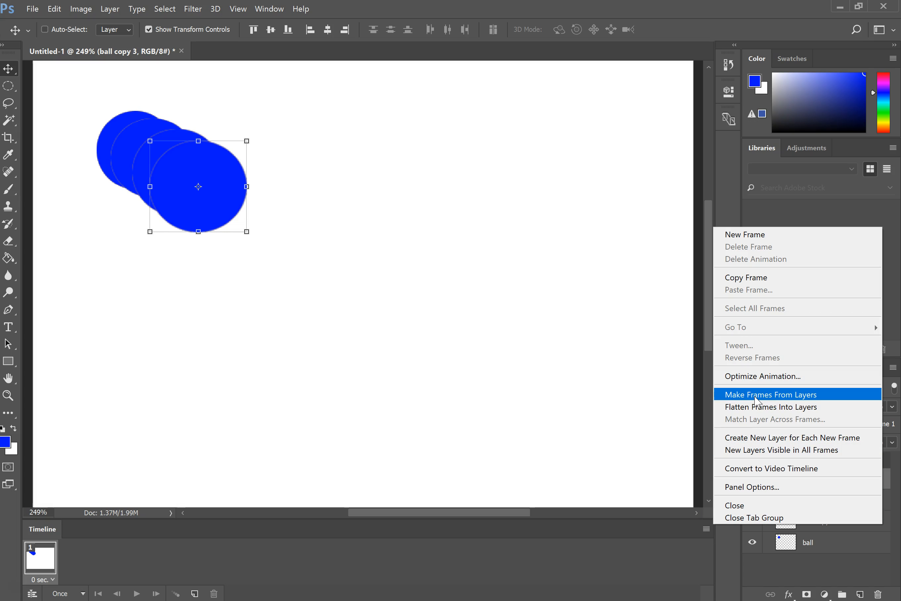
{"action": "left_click", "coordinate": [770, 394]}
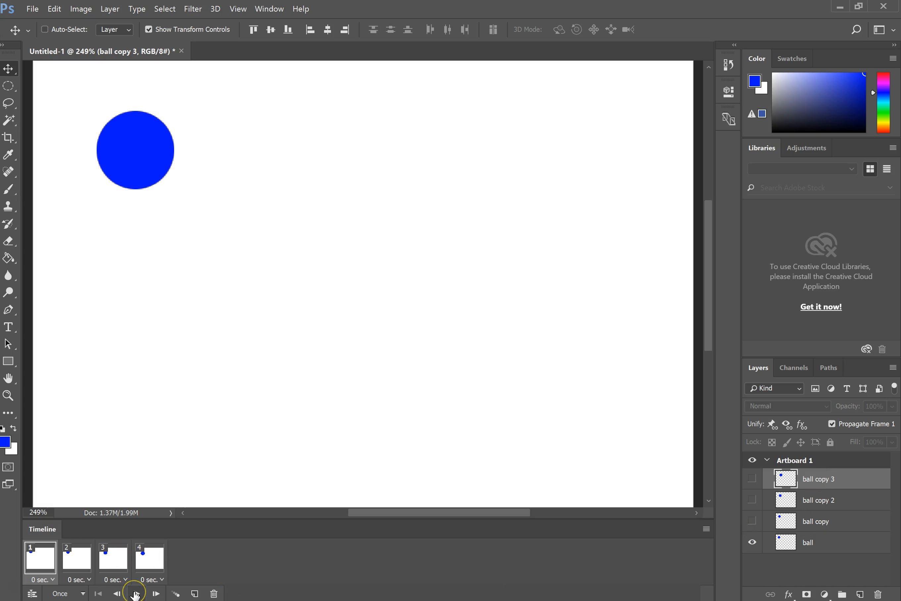
{"action": "mouse_move", "coordinate": [135, 594]}
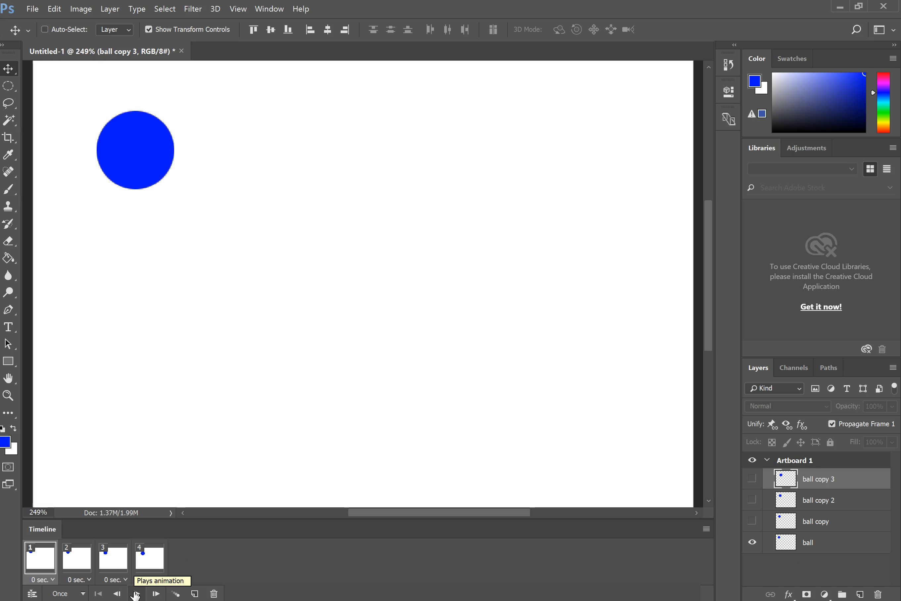
Set the animation's looping from Once to Forever and play it back
{"action": "left_click", "coordinate": [135, 594]}
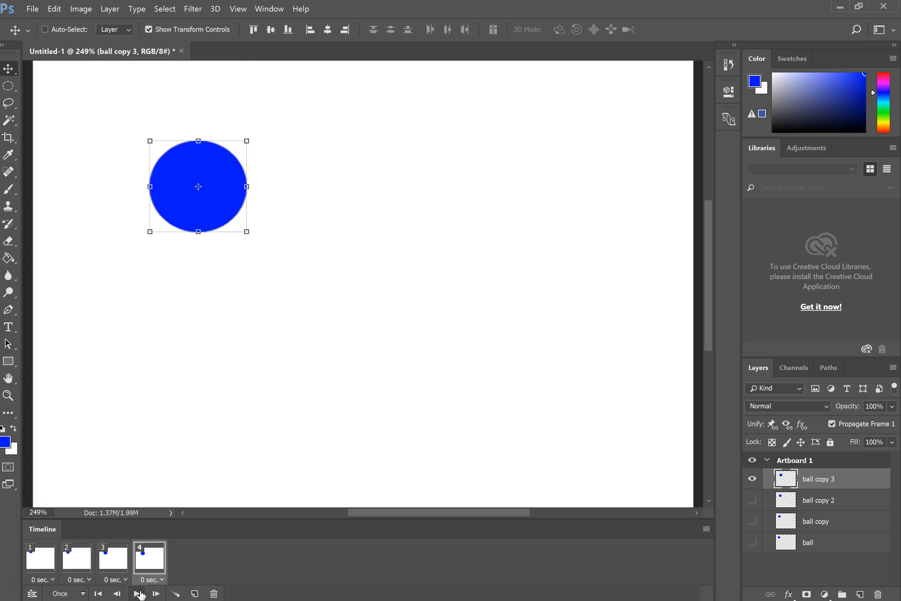
{"action": "left_click", "coordinate": [67, 594]}
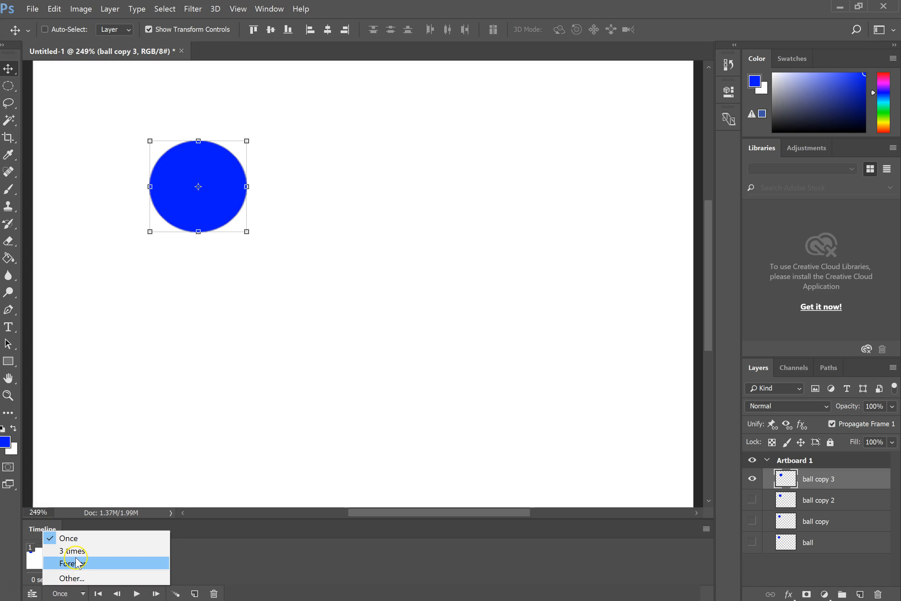
{"action": "left_click", "coordinate": [71, 564]}
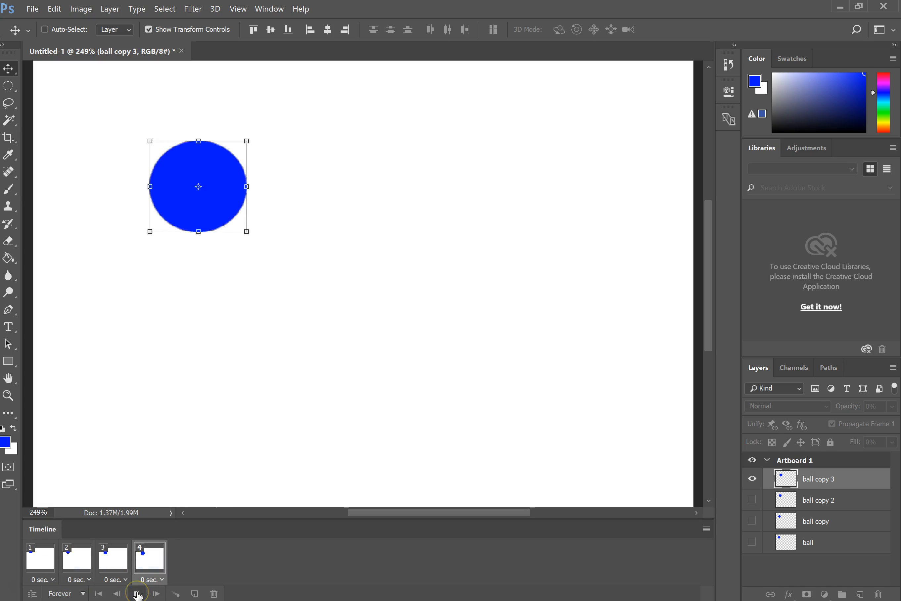
{"action": "left_click", "coordinate": [137, 593]}
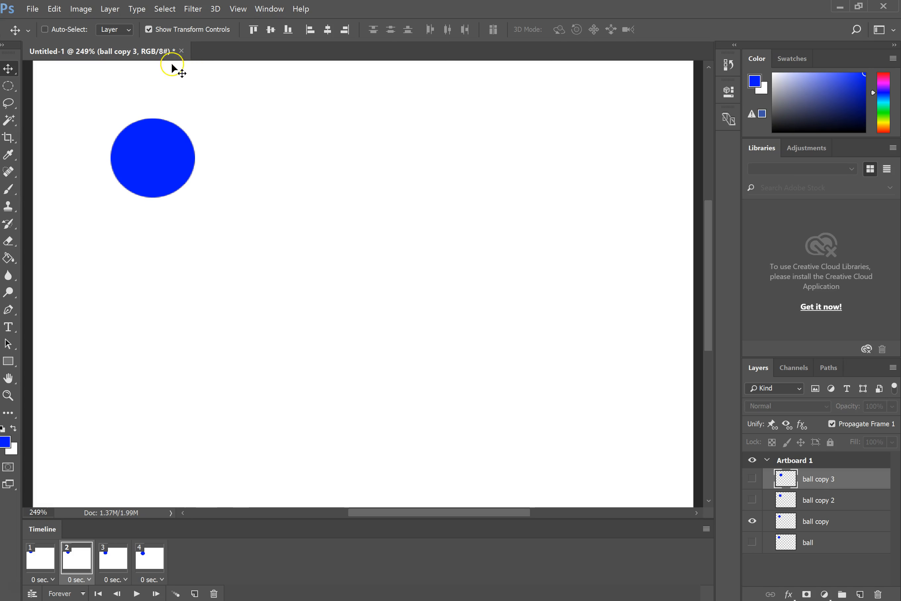
Bring up Save for Web (Legacy), preview the looping GIF and proceed to save
{"action": "left_click", "coordinate": [31, 8]}
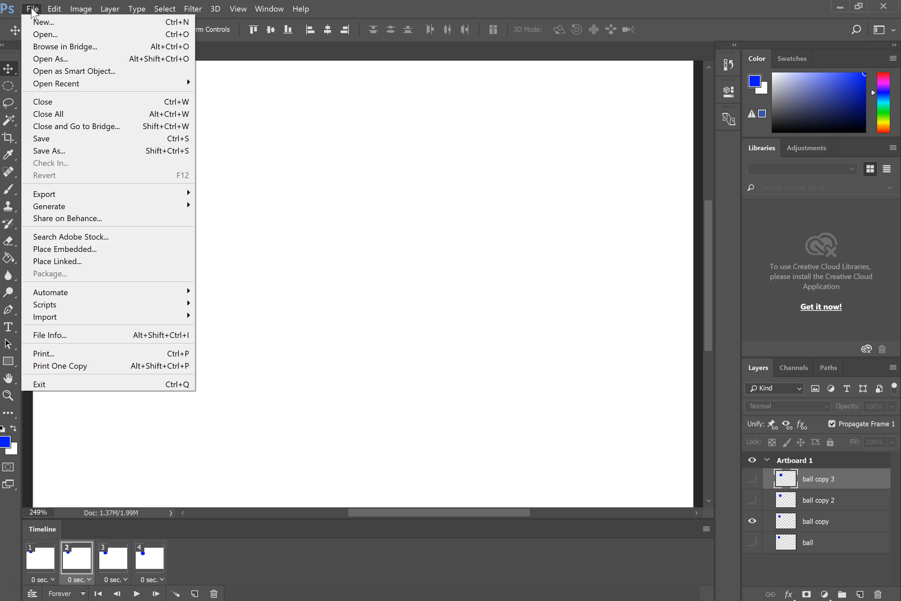
{"action": "mouse_move", "coordinate": [43, 194]}
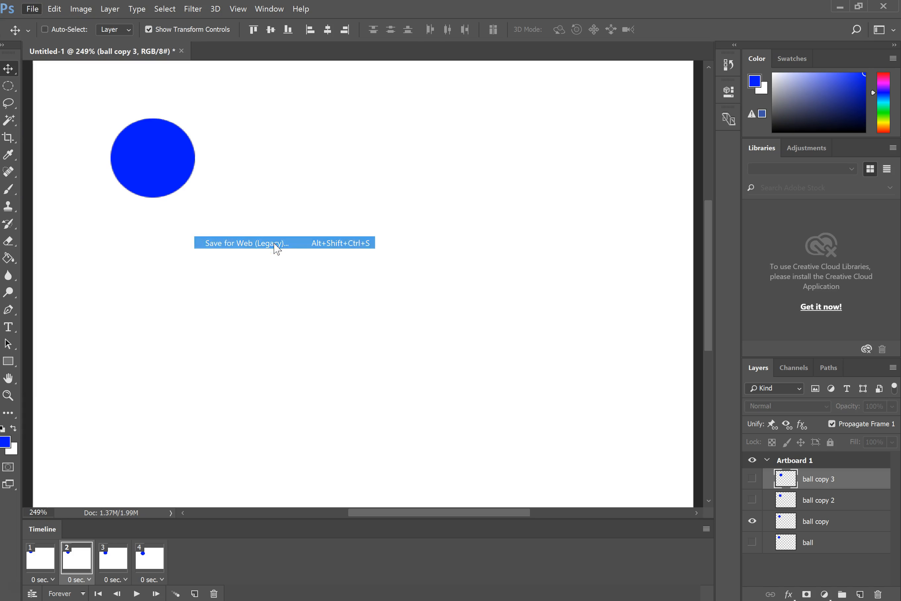
{"action": "left_click", "coordinate": [245, 242]}
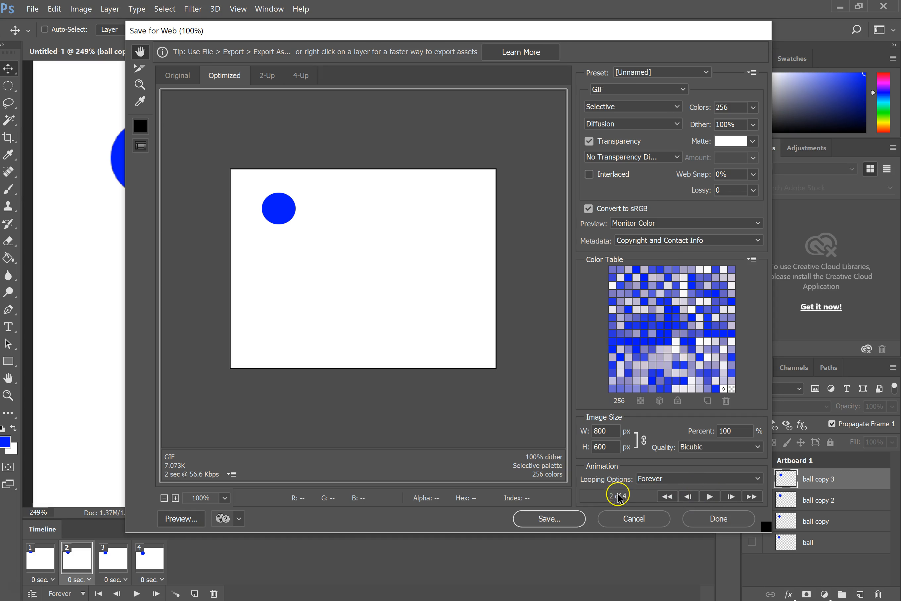
{"action": "left_click", "coordinate": [710, 497]}
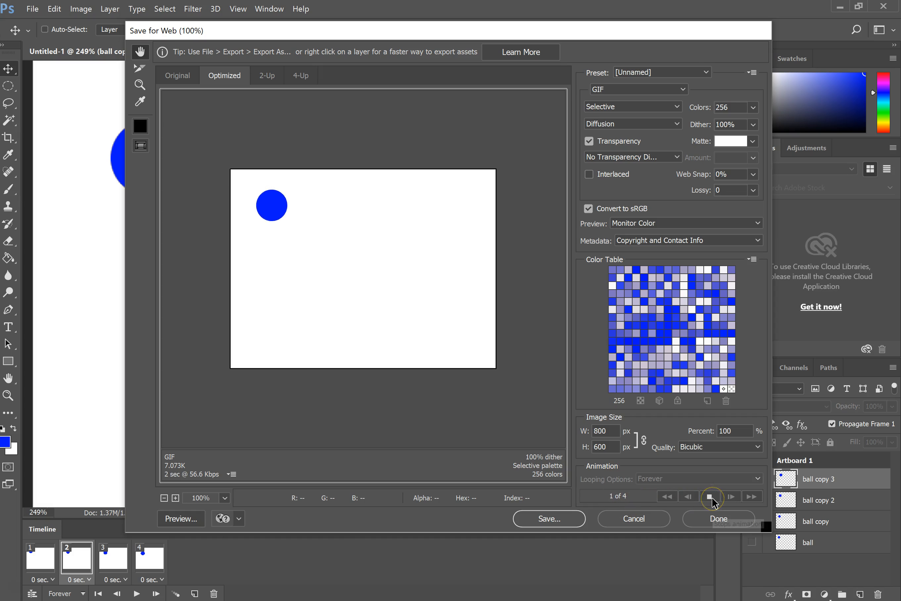
{"action": "left_click", "coordinate": [711, 495]}
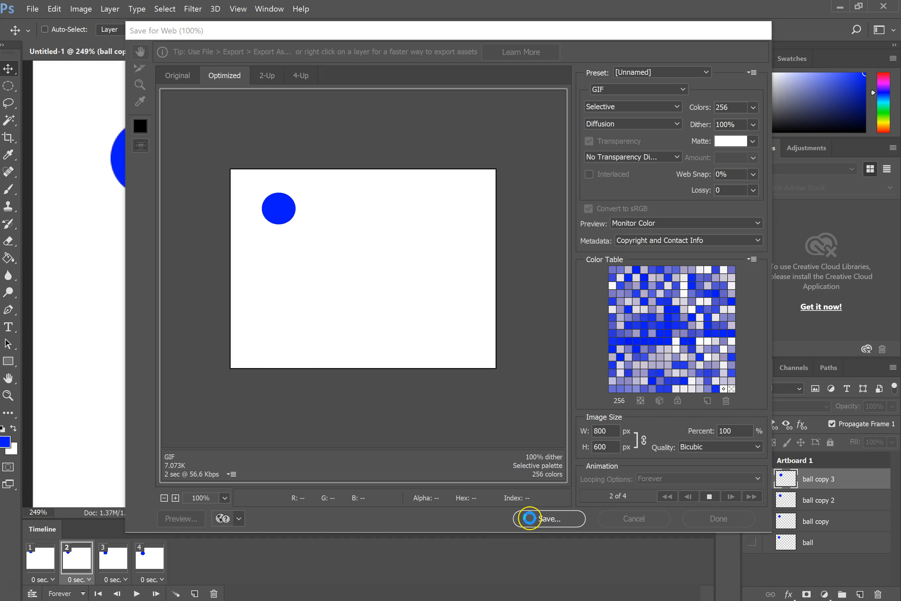
Save the GIF as first_animation.gif in Documents, replacing the existing file
{"action": "left_click", "coordinate": [547, 519]}
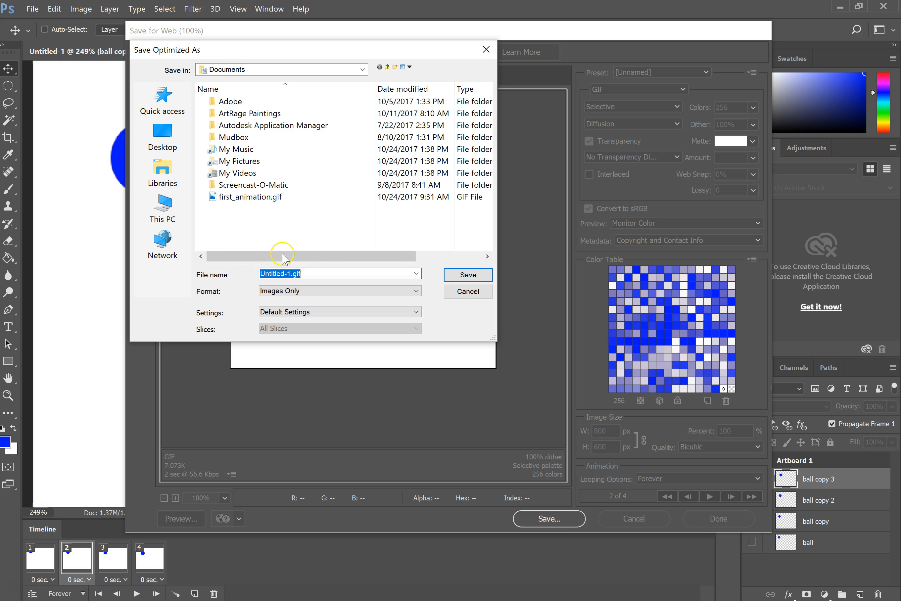
{"action": "left_click", "coordinate": [250, 197]}
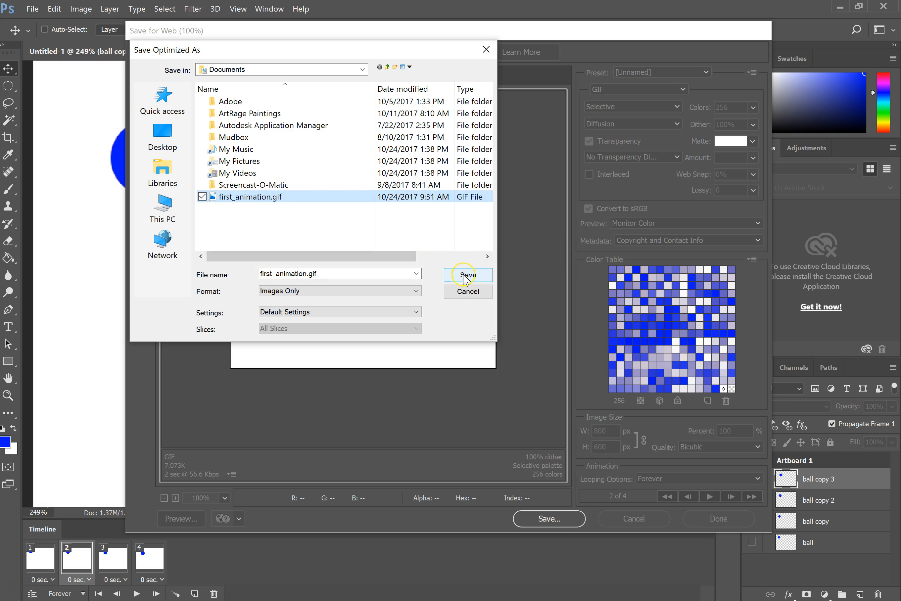
{"action": "left_click", "coordinate": [468, 275]}
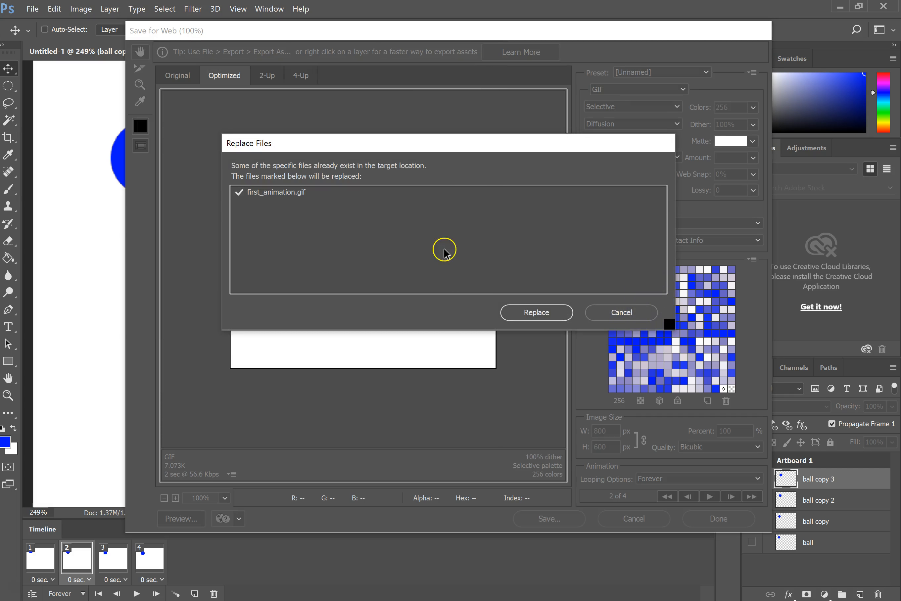
{"action": "left_click", "coordinate": [535, 313]}
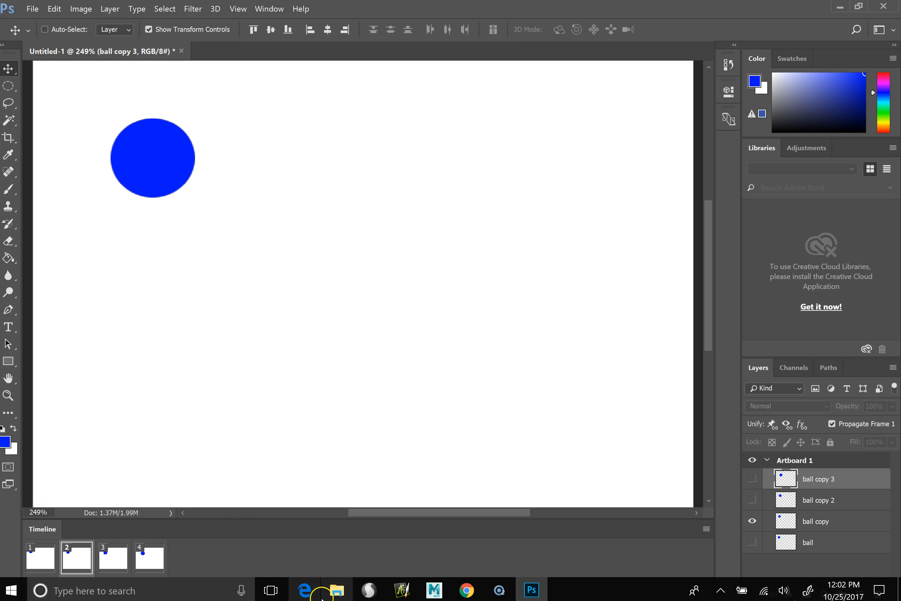
Locate the new first_animation.gif among recent files in File Explorer
{"action": "left_click", "coordinate": [337, 590]}
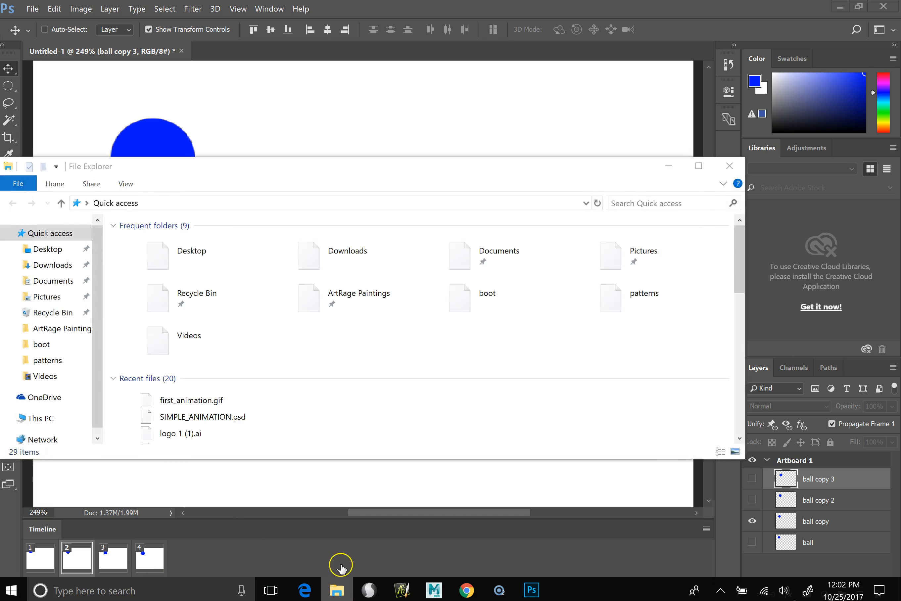
{"action": "left_click", "coordinate": [206, 418]}
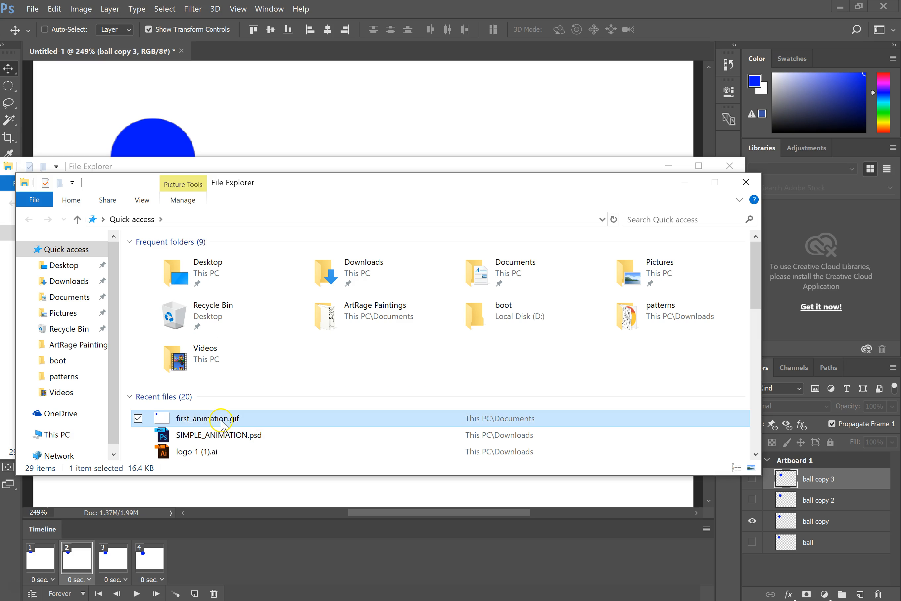